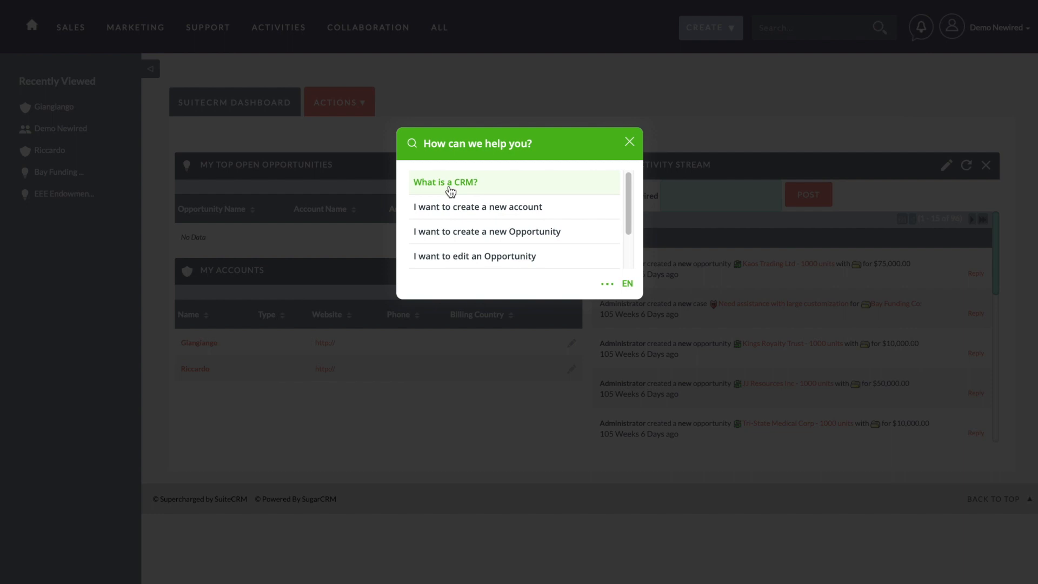
- Start the 'What is a CRM?' tour and step past welcome, support, dashboard and creation tooltips
{"action": "left_click", "coordinate": [445, 183]}
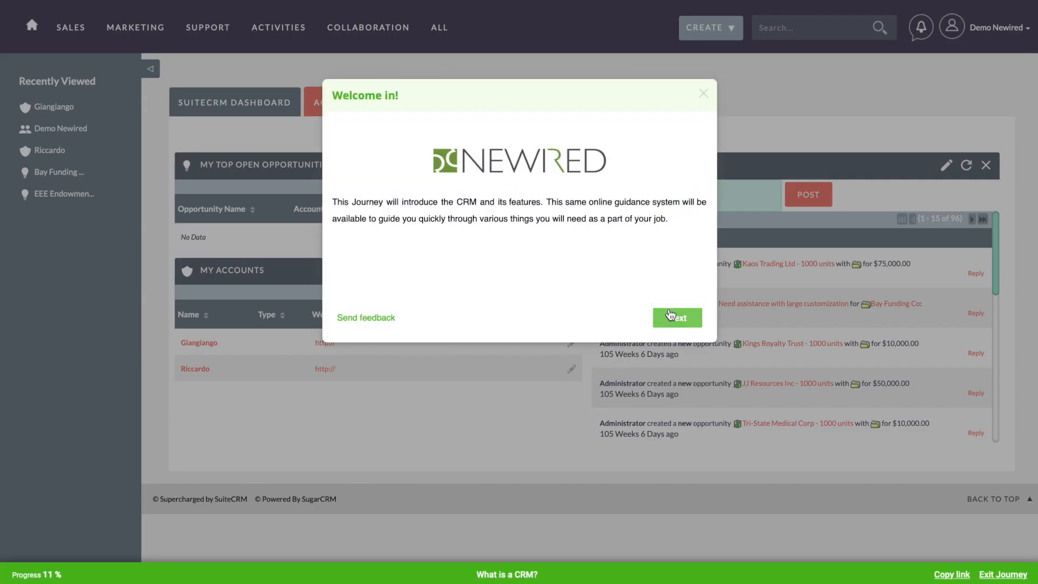
{"action": "left_click", "coordinate": [676, 317]}
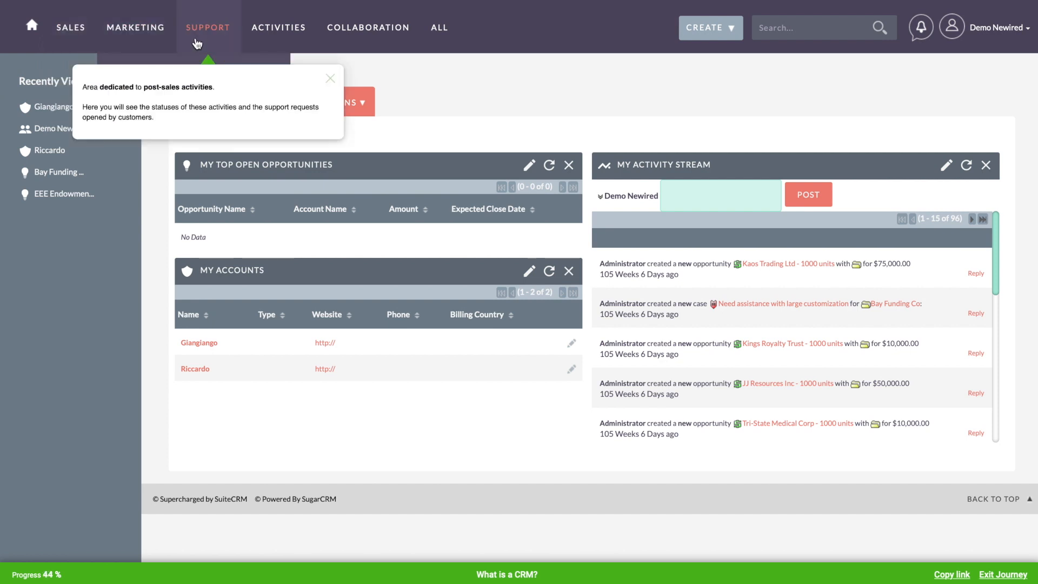
{"action": "left_click", "coordinate": [368, 28]}
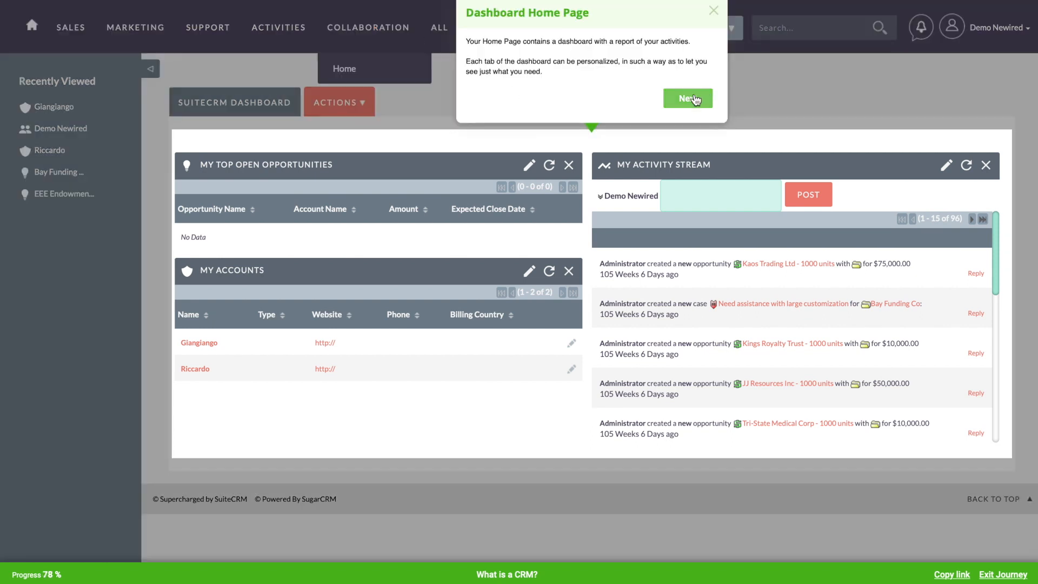
{"action": "left_click", "coordinate": [688, 98]}
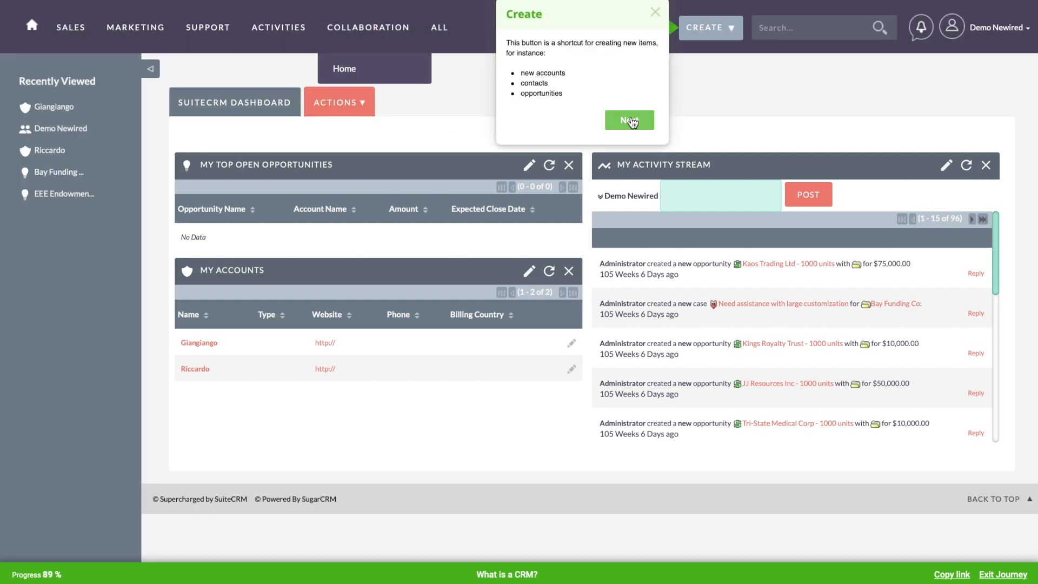
{"action": "left_click", "coordinate": [629, 120]}
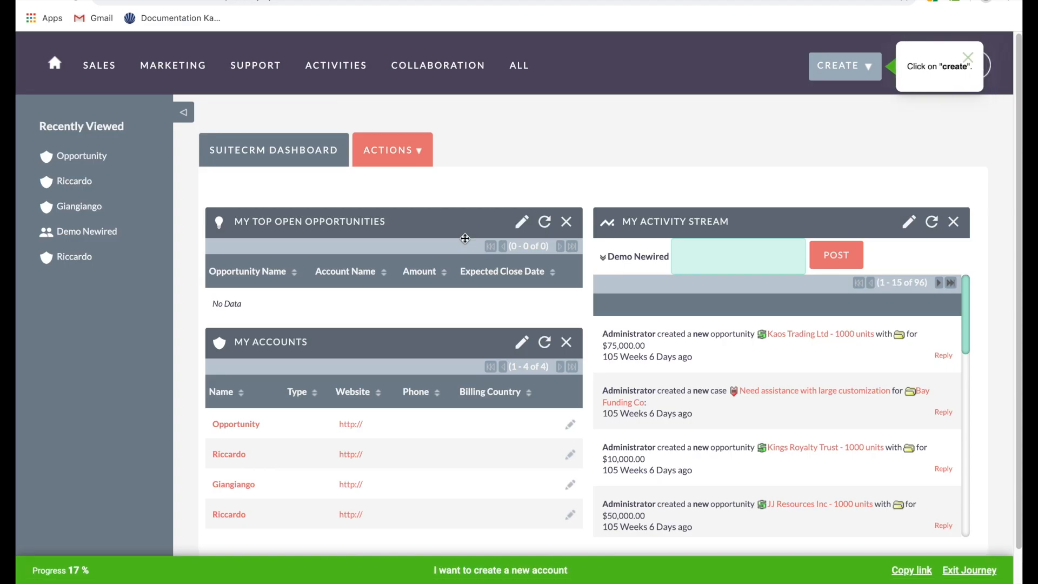
- Create and save an account named 'Mark', then launch the new-opportunity guide
{"action": "left_click", "coordinate": [844, 65]}
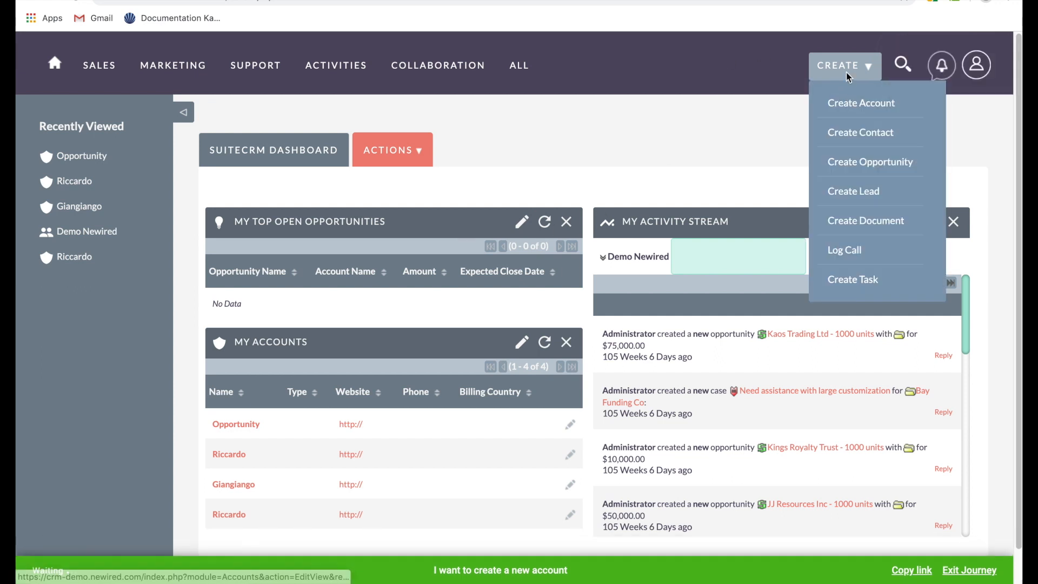
{"action": "left_click", "coordinate": [861, 102]}
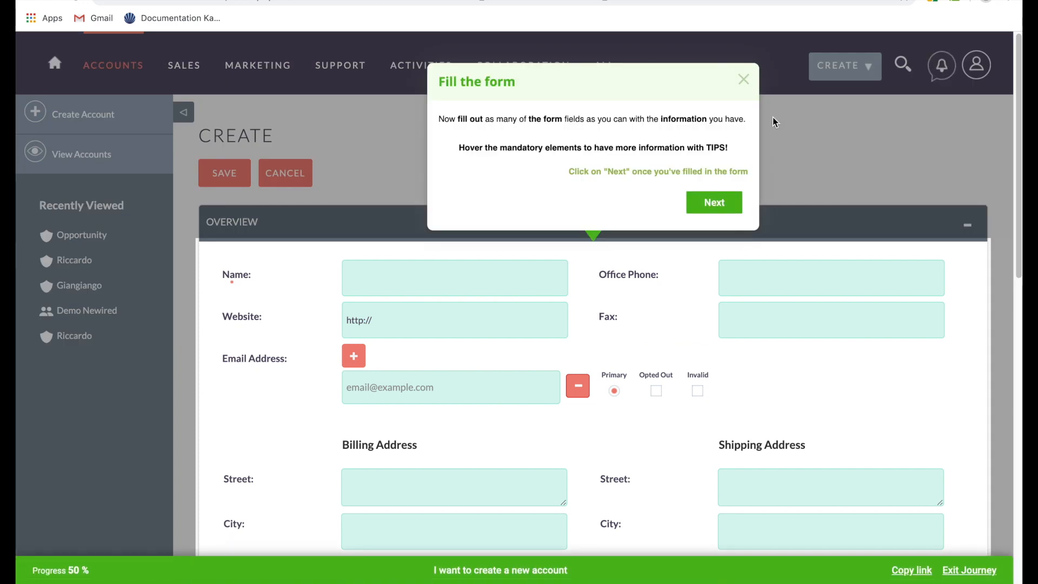
{"action": "left_click", "coordinate": [455, 277]}
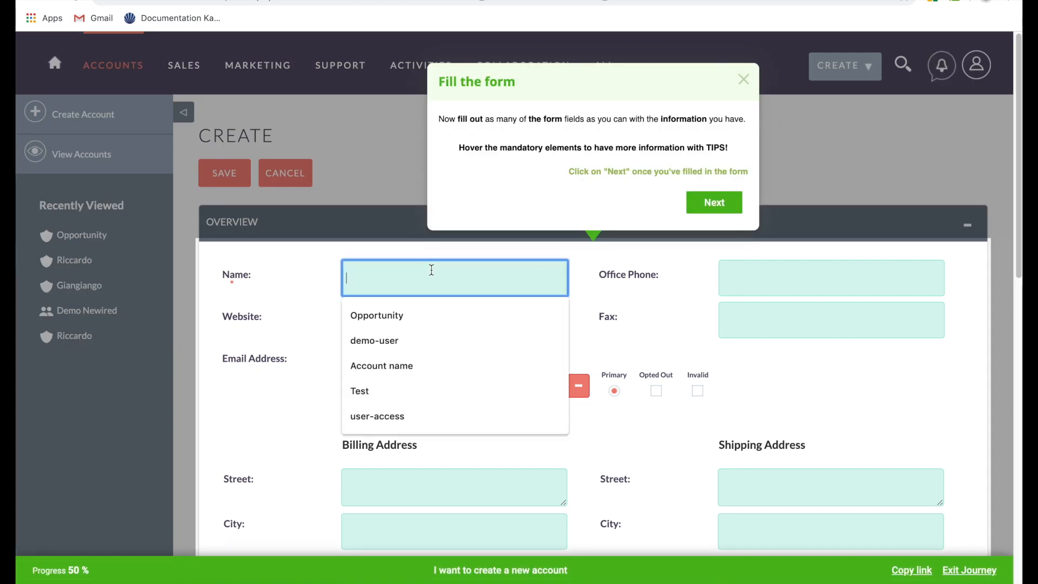
{"action": "type", "text": "Ma"}
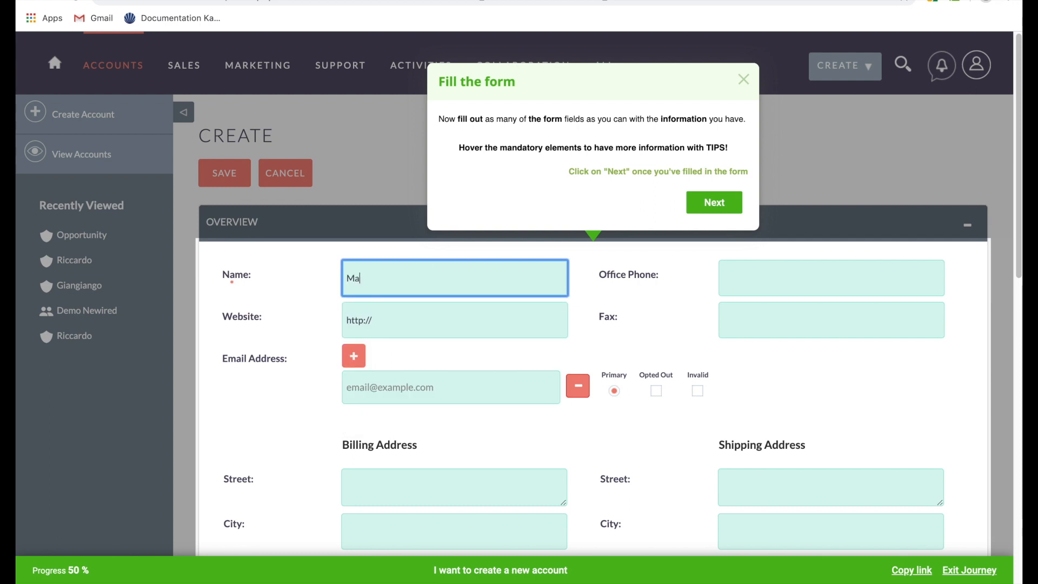
{"action": "type", "text": "rk"}
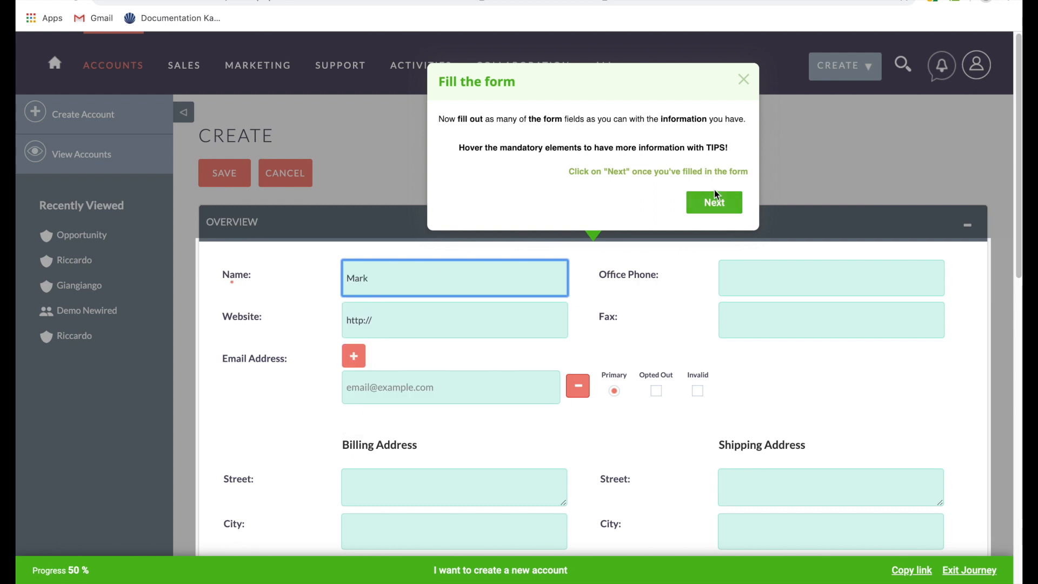
{"action": "left_click", "coordinate": [714, 202]}
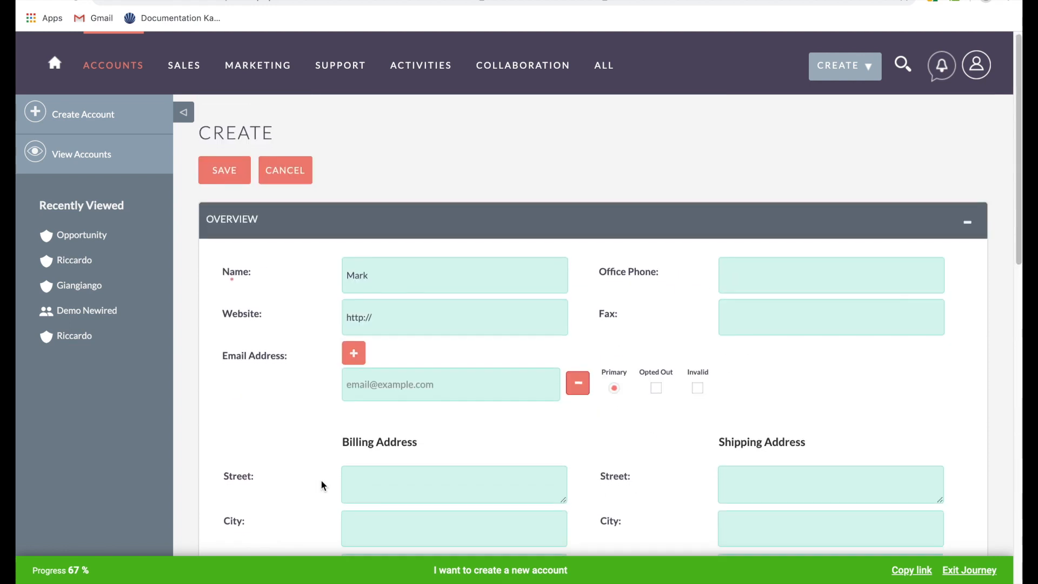
{"action": "scroll", "scroll_direction": "down", "scroll_amount": 3}
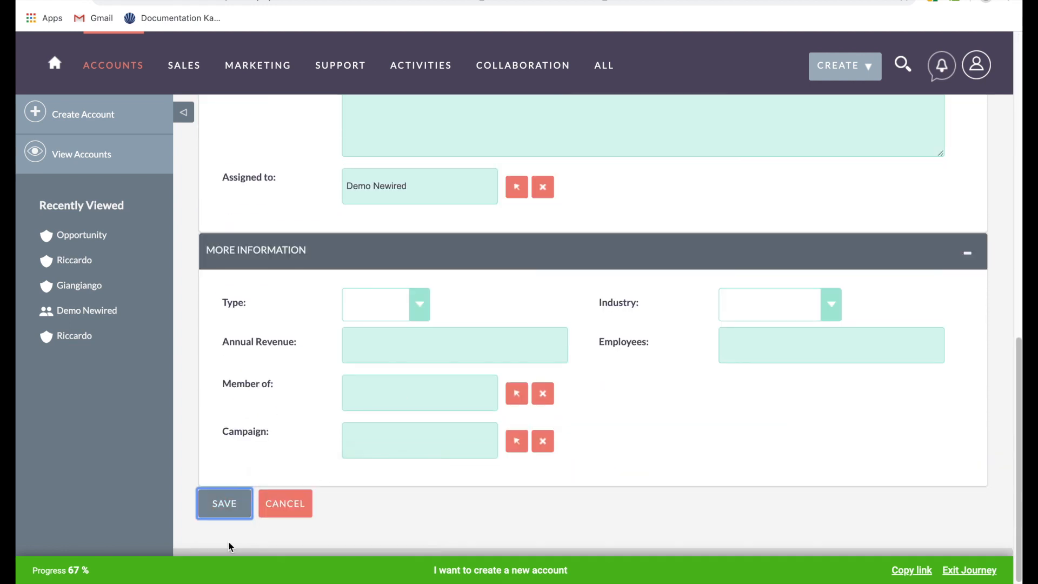
{"action": "left_click", "coordinate": [224, 503]}
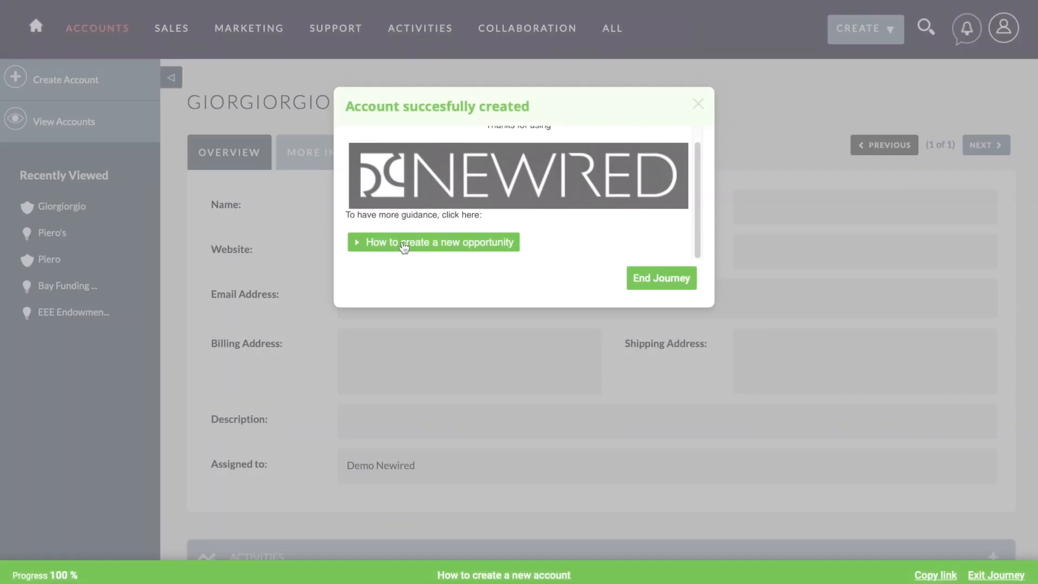
{"action": "mouse_move", "coordinate": [434, 242]}
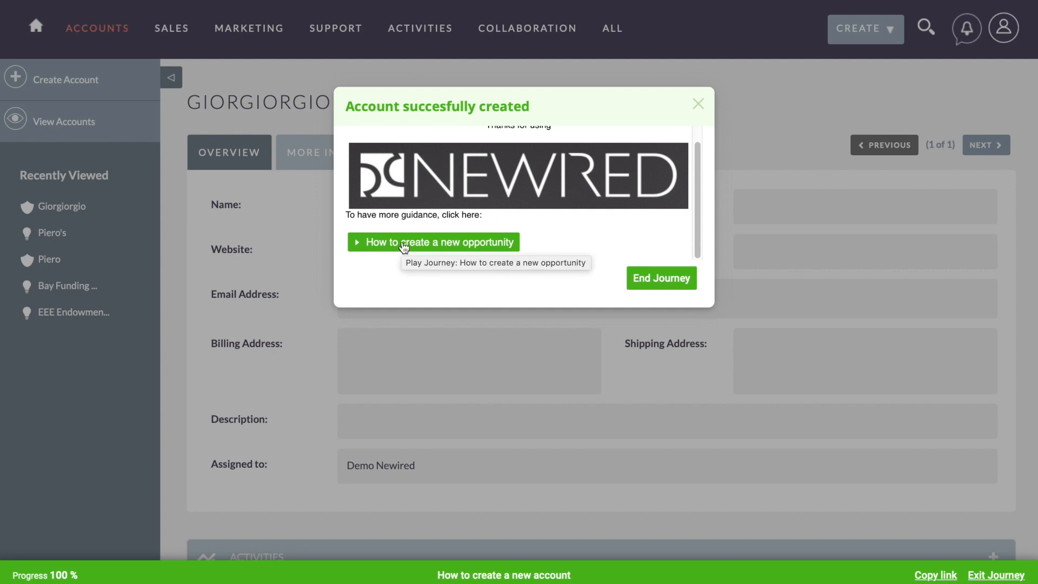
{"action": "left_click", "coordinate": [433, 242]}
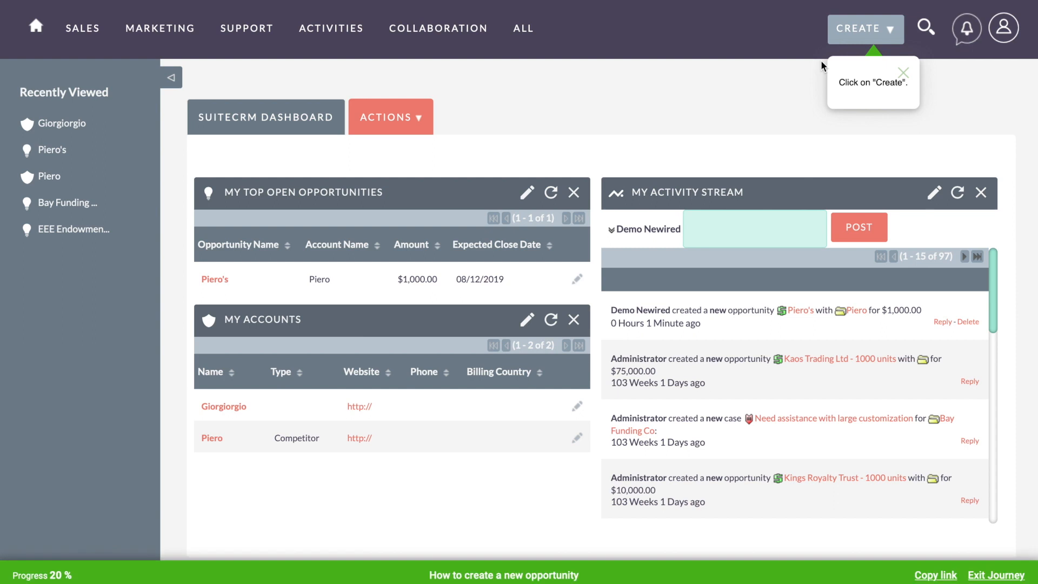
- Start a new opportunity named "Giorgio's" and link it to the Giorgiorgio account
{"action": "left_click", "coordinate": [866, 29]}
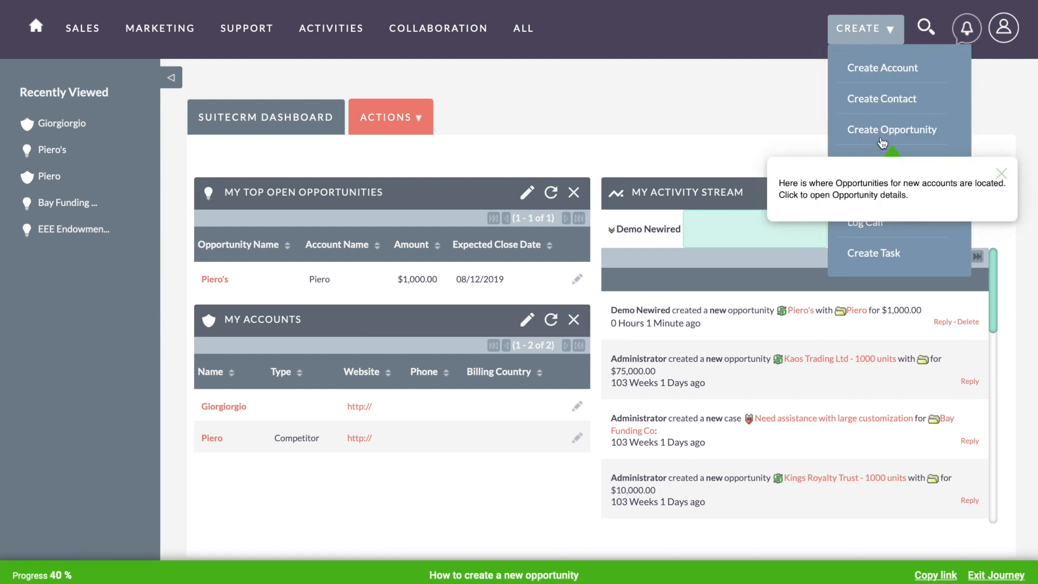
{"action": "left_click", "coordinate": [891, 129]}
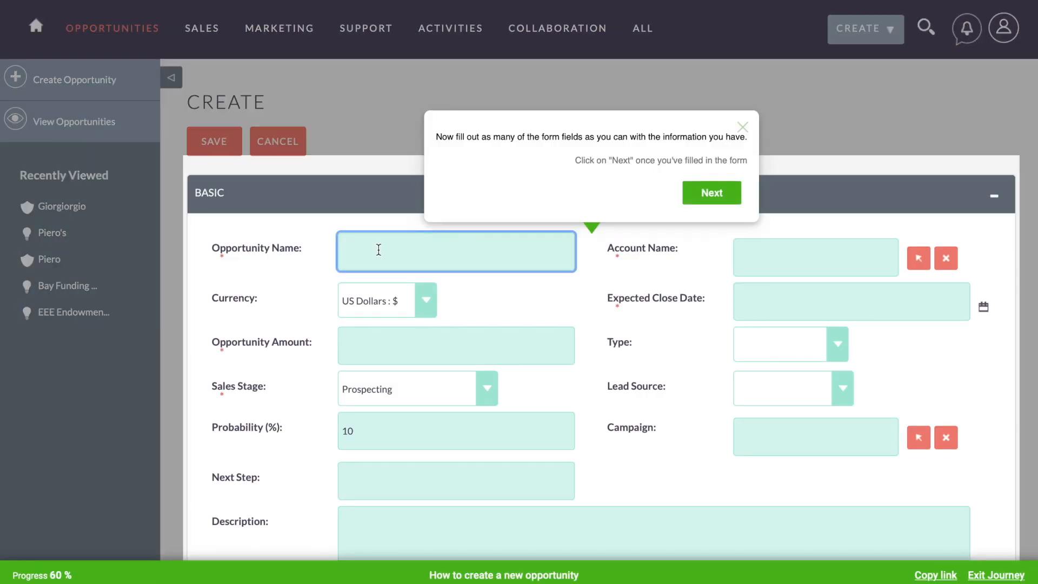
{"action": "type", "text": "Giorgio's"}
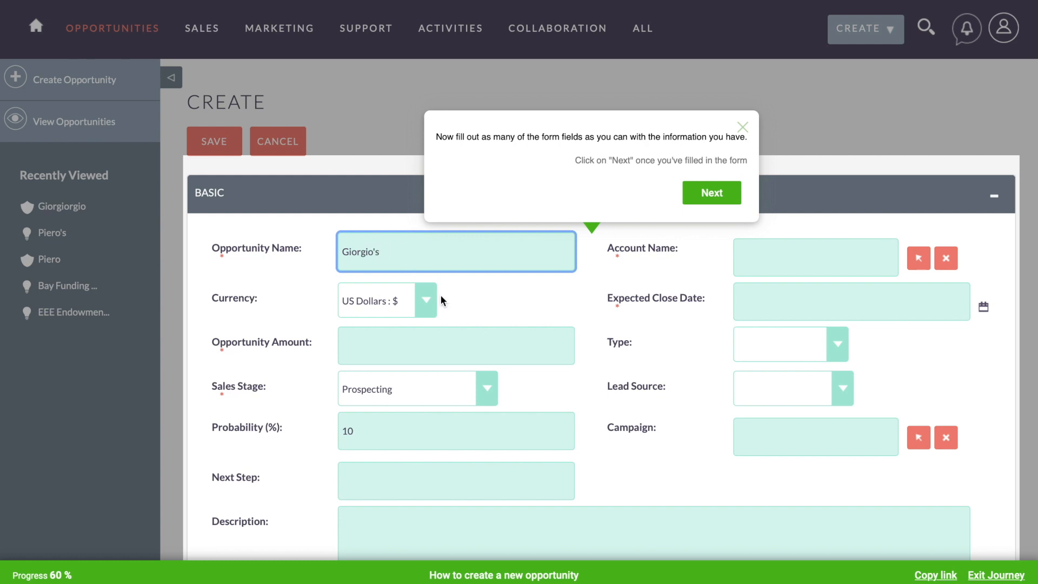
{"action": "type", "text": "Giorgiorgio"}
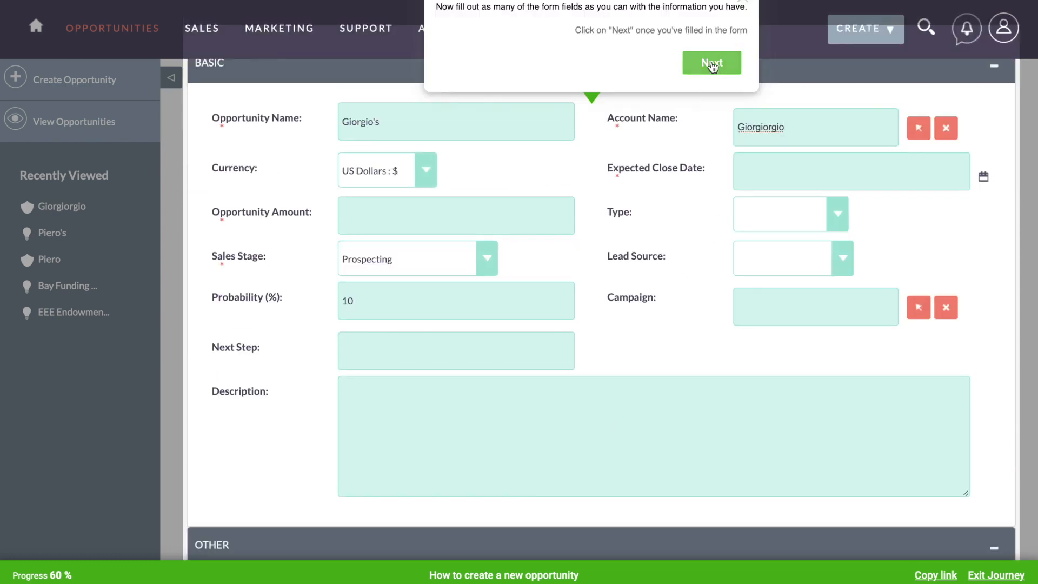
- Enter an opportunity amount of 1000, save "Giorgio's", and end the guided journey
{"action": "left_click", "coordinate": [711, 63]}
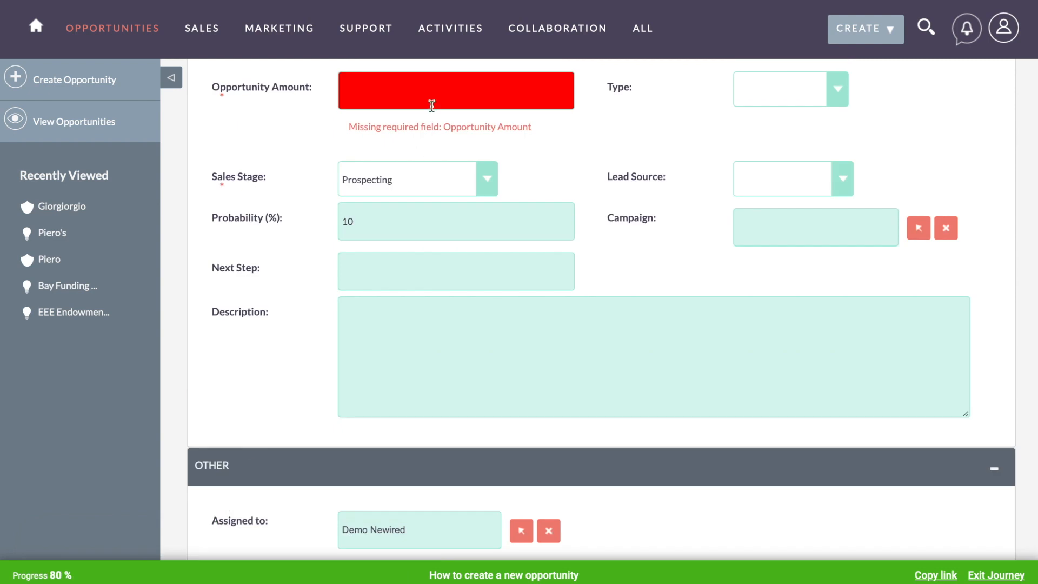
{"action": "scroll", "scroll_direction": "down", "scroll_amount": 3}
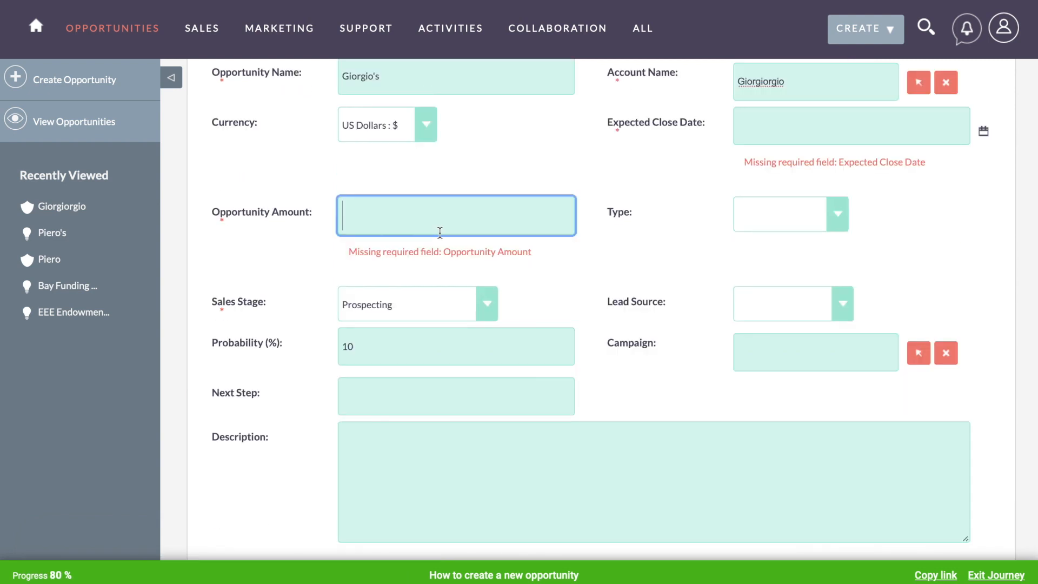
{"action": "type", "text": "1000"}
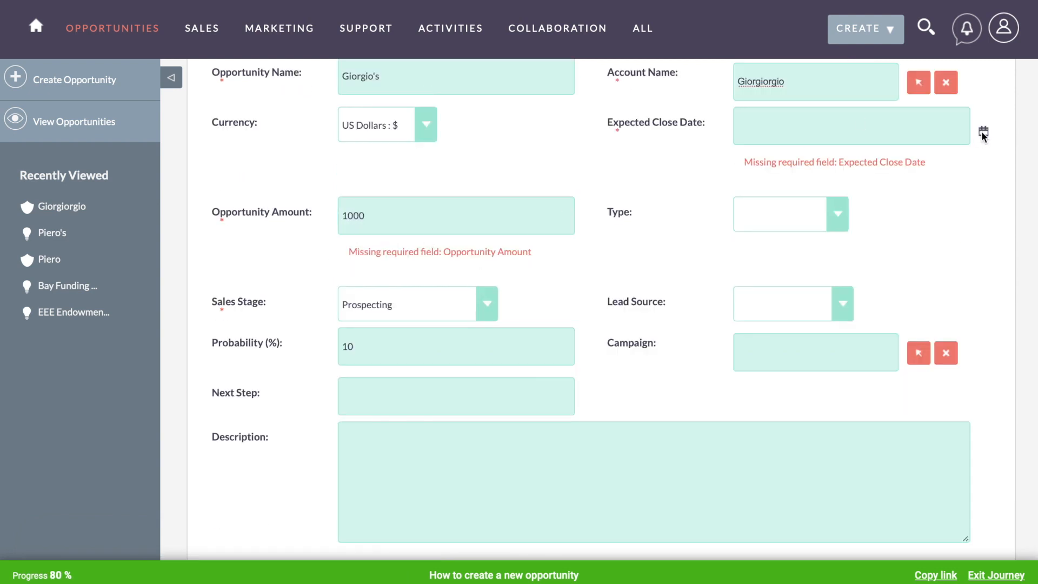
{"action": "scroll", "scroll_direction": "down", "scroll_amount": 3}
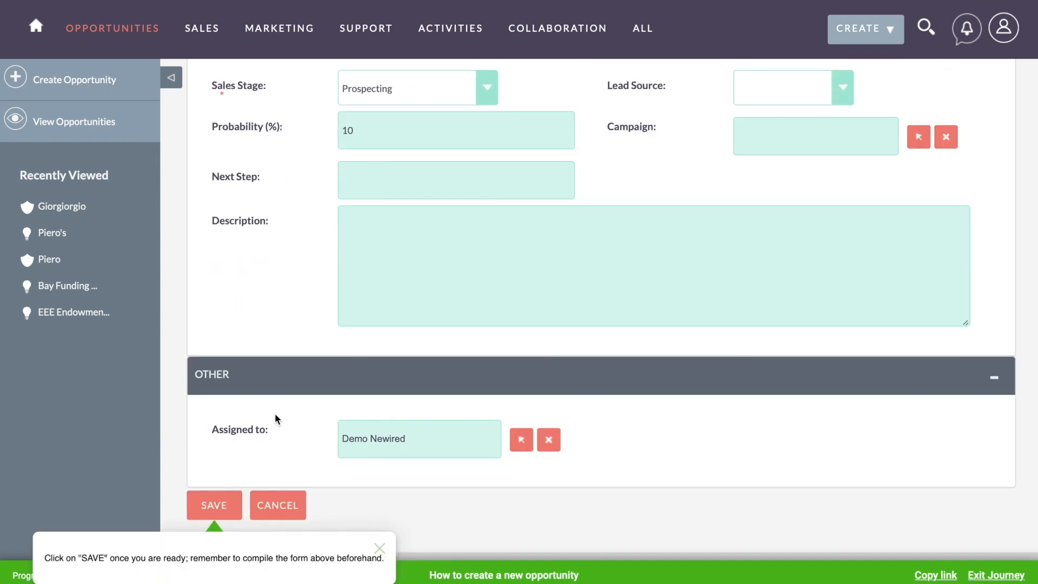
{"action": "left_click", "coordinate": [214, 505]}
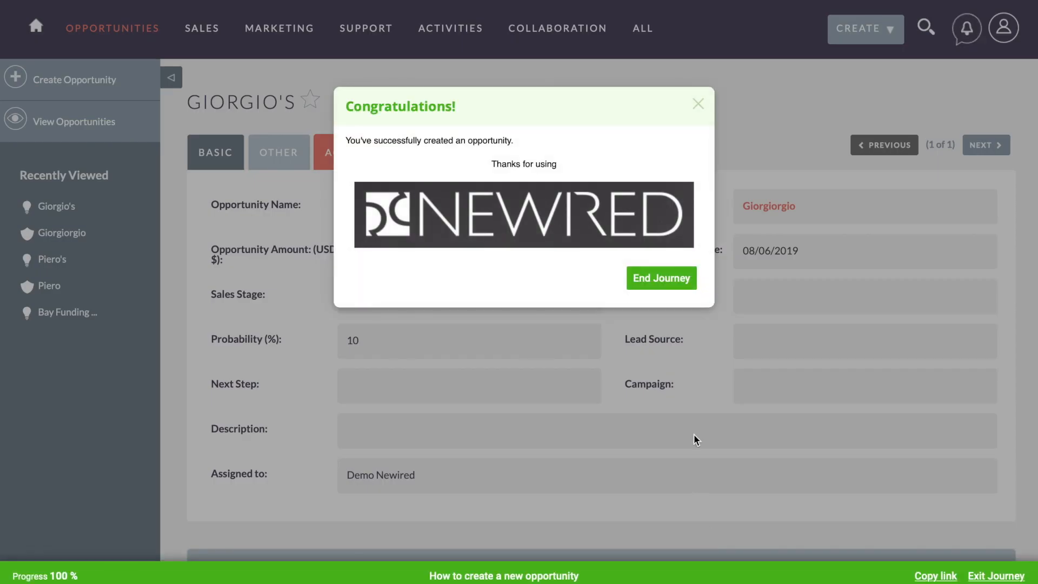
{"action": "left_click", "coordinate": [660, 277]}
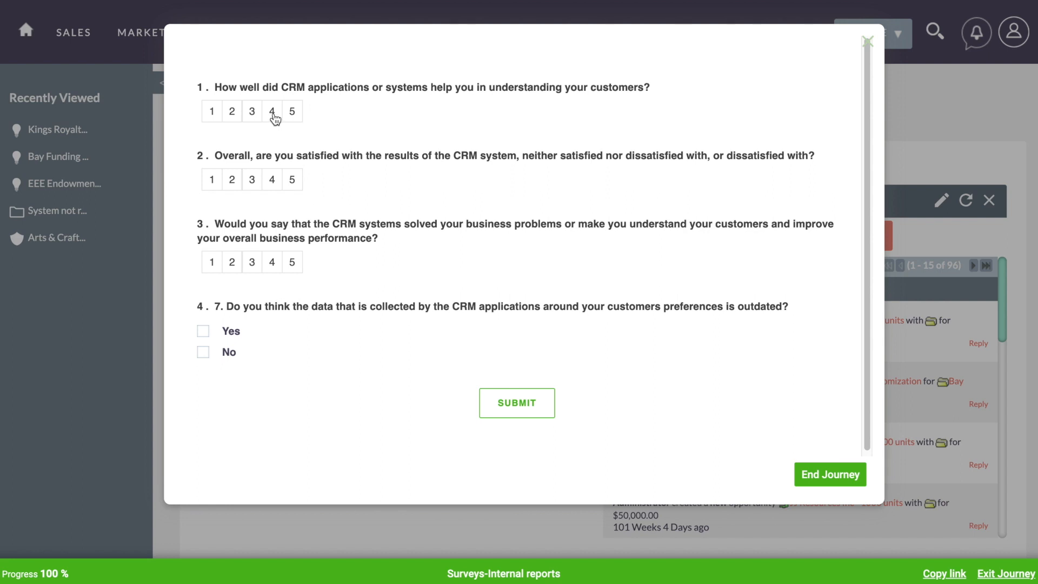
{"action": "mouse_move", "coordinate": [270, 119]}
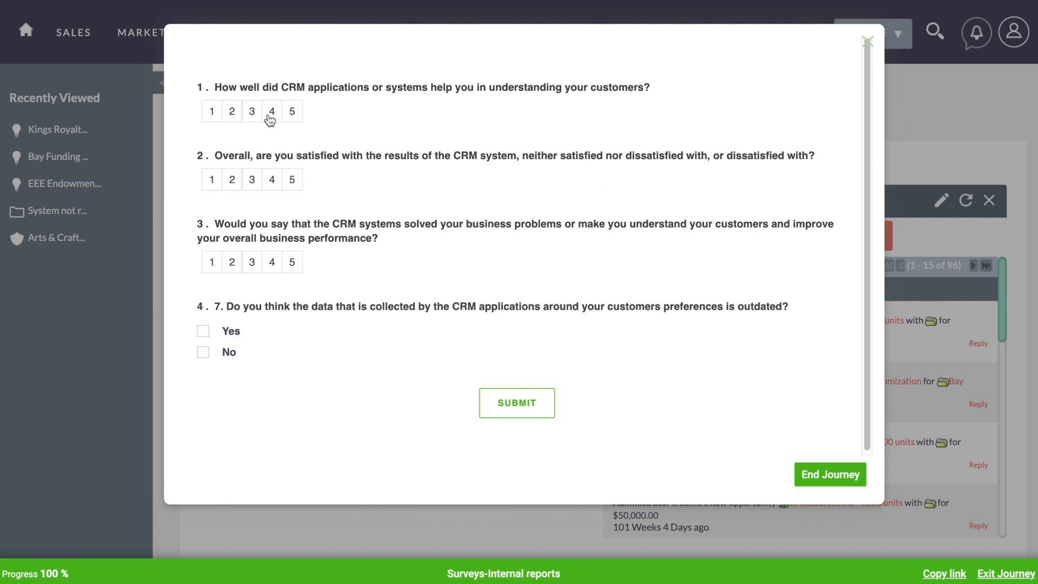
- Rate the first survey question 4 and the second question 3
{"action": "left_click", "coordinate": [271, 111]}
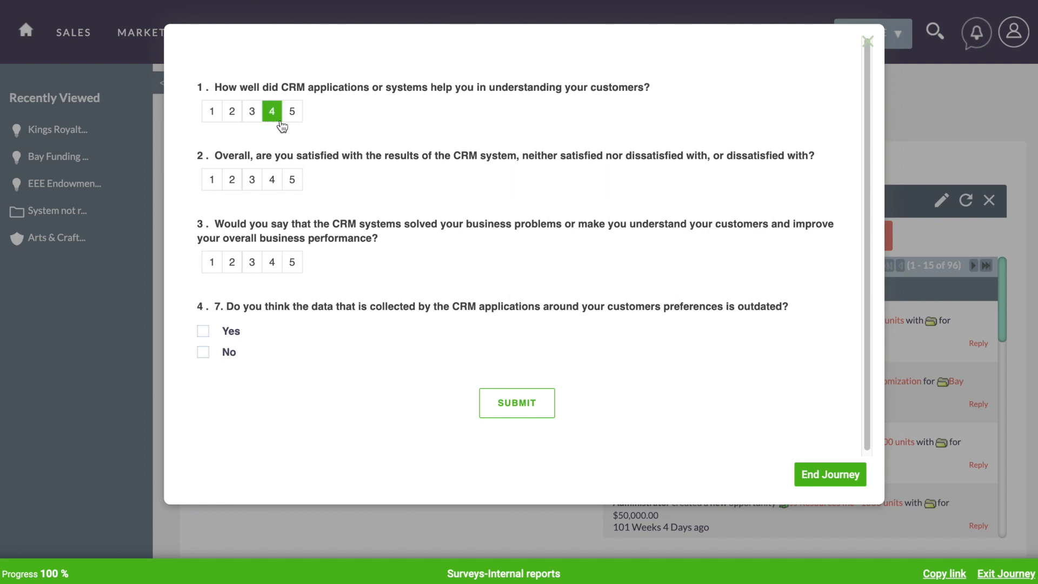
{"action": "mouse_move", "coordinate": [298, 191]}
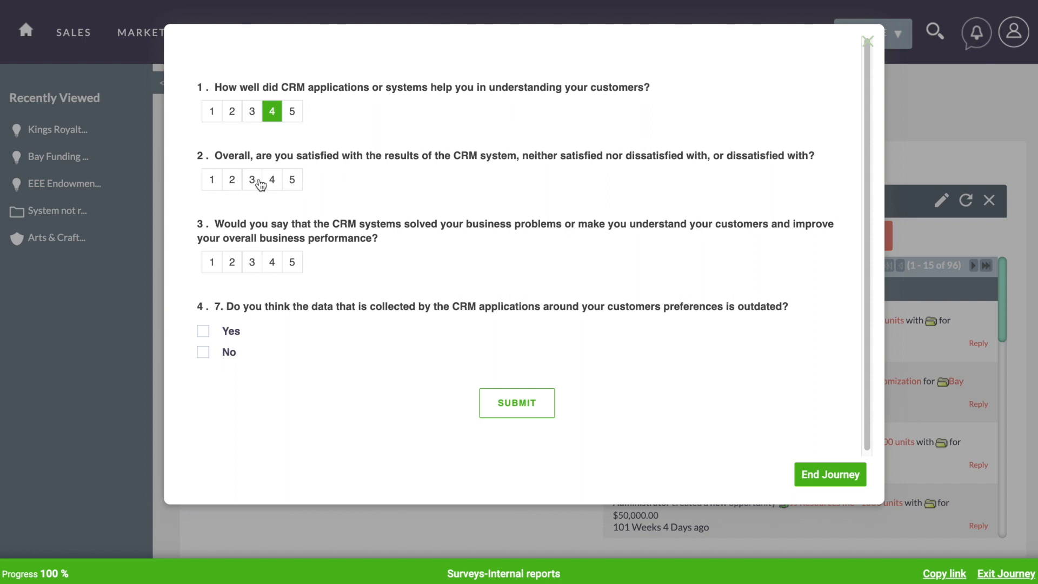
{"action": "left_click", "coordinate": [251, 180]}
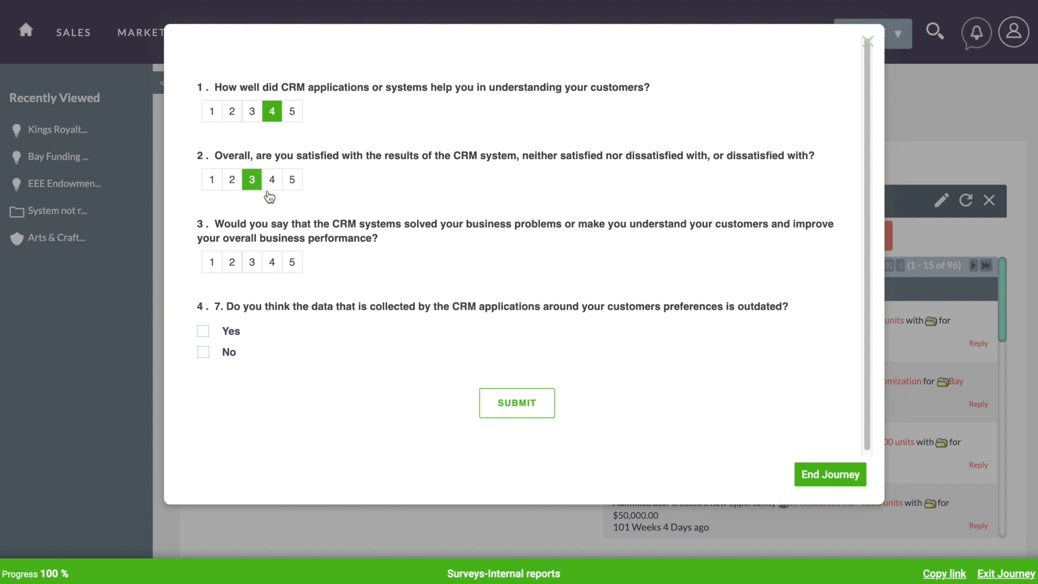
{"action": "mouse_move", "coordinate": [272, 262]}
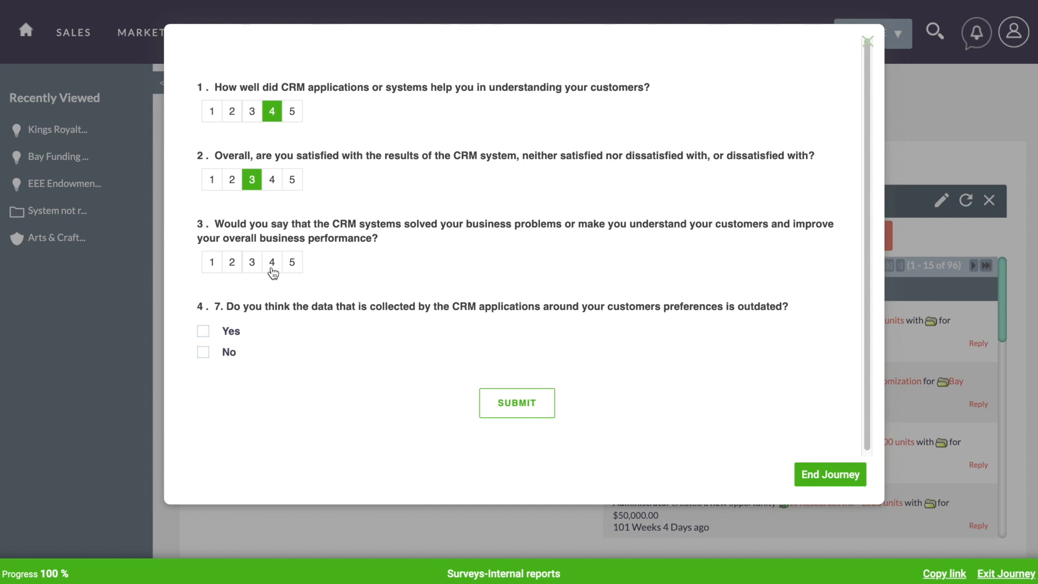